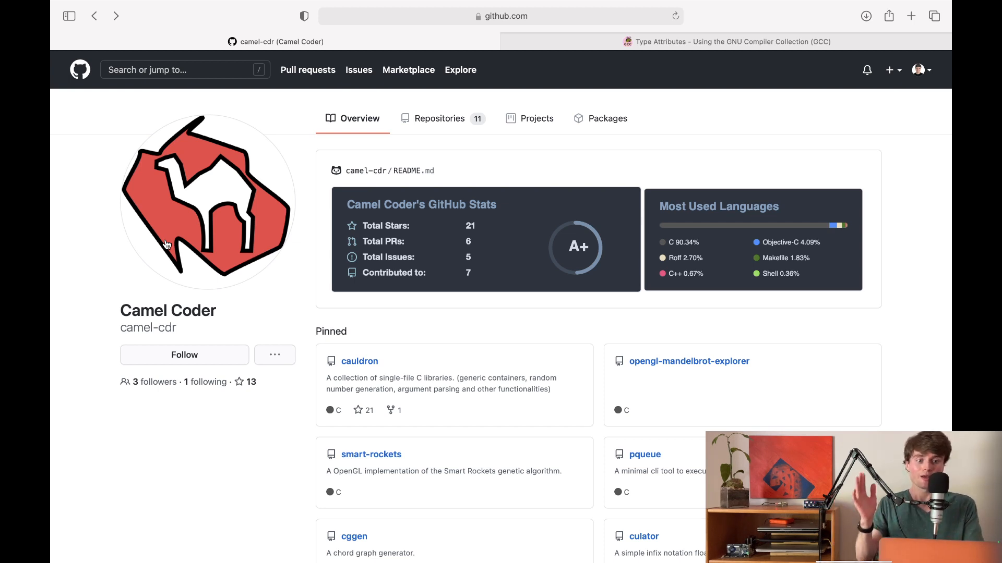
{"action": "mouse_move", "coordinate": [275, 250]}
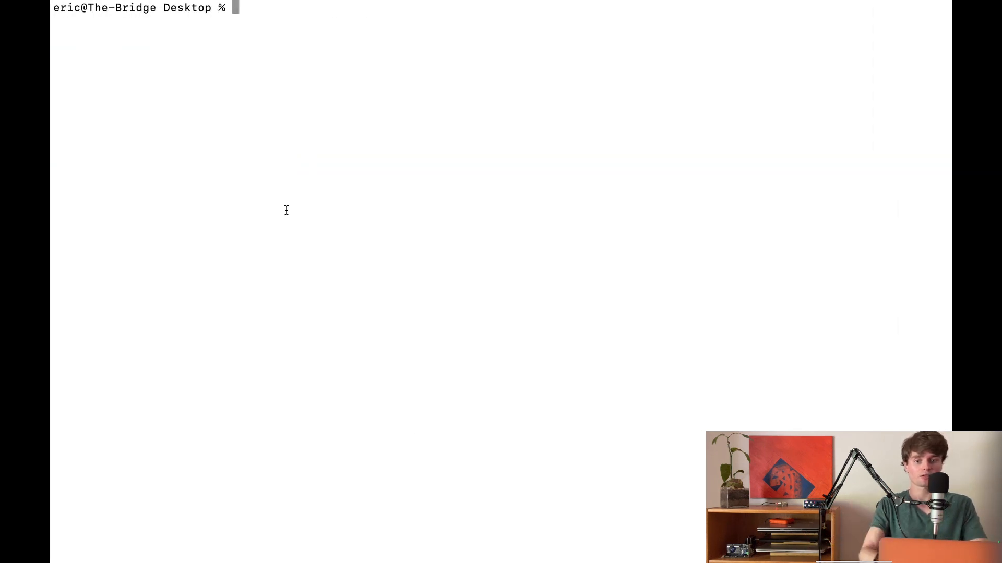
- Compile tutorial.c with gcc and run ./a.out in Terminal
{"action": "type", "text": "gcc tutorial.c"}
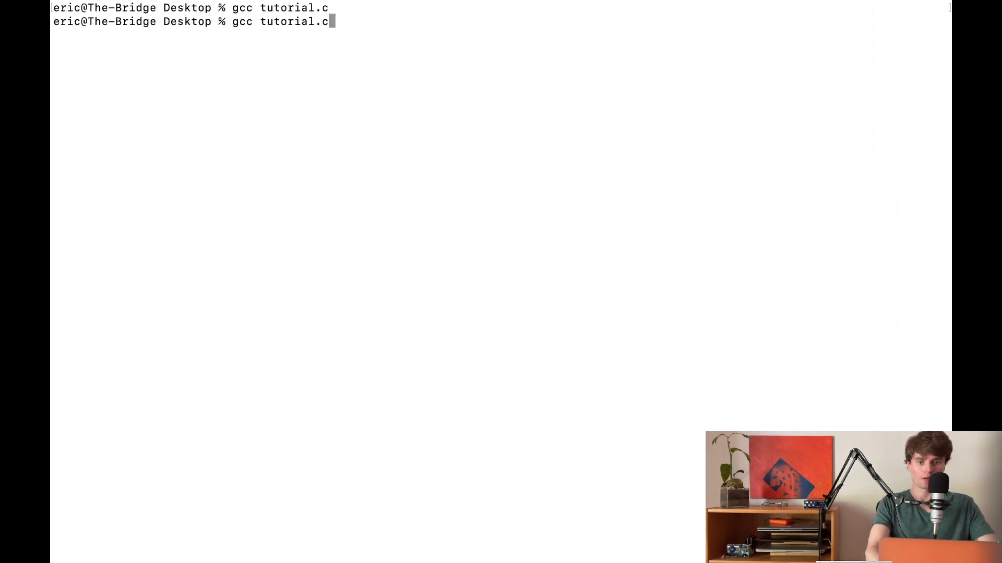
{"action": "type", "text": "./a.out"}
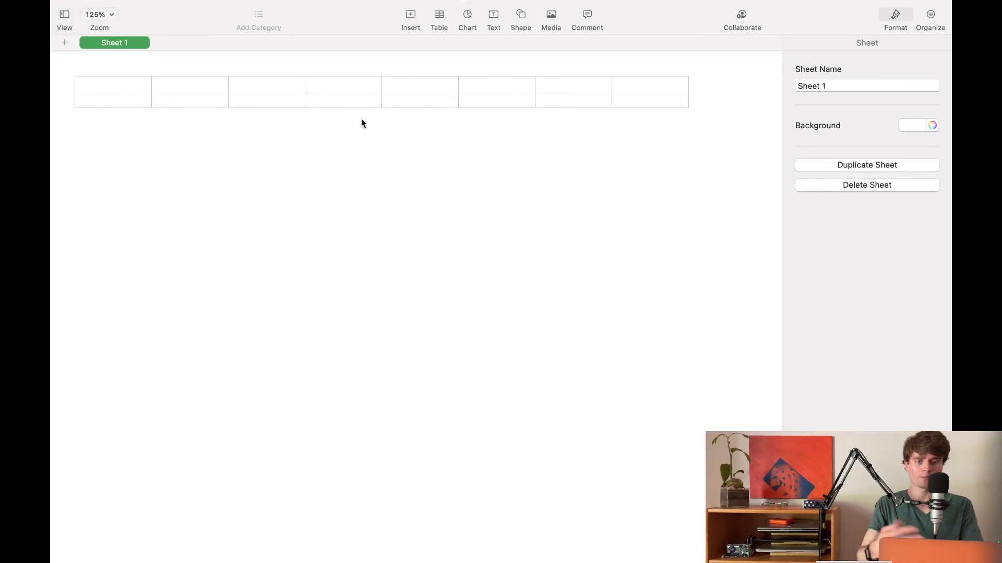
{"action": "mouse_move", "coordinate": [115, 91]}
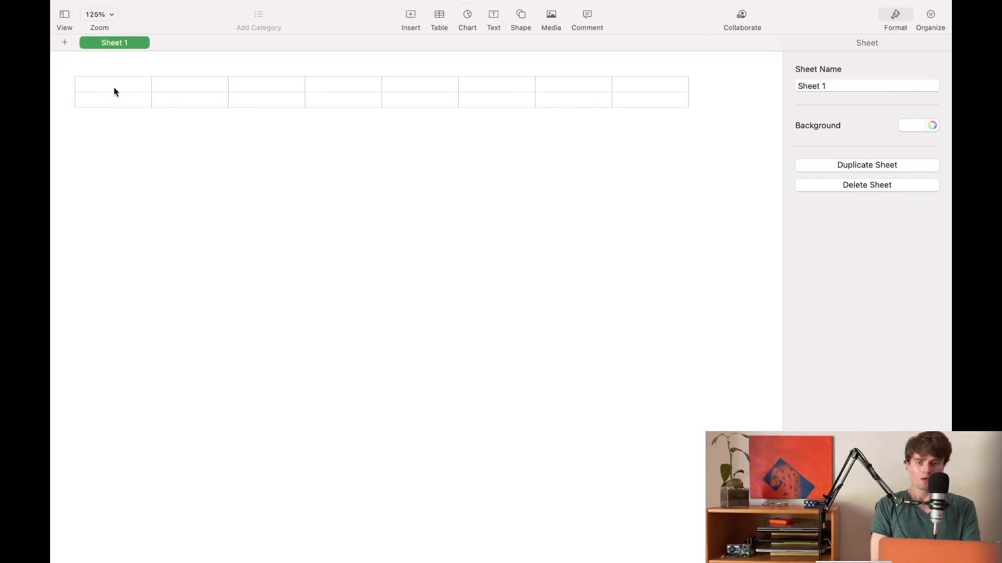
- Give cell A1 a salmon-red border and an orange fill
{"action": "left_click", "coordinate": [113, 83]}
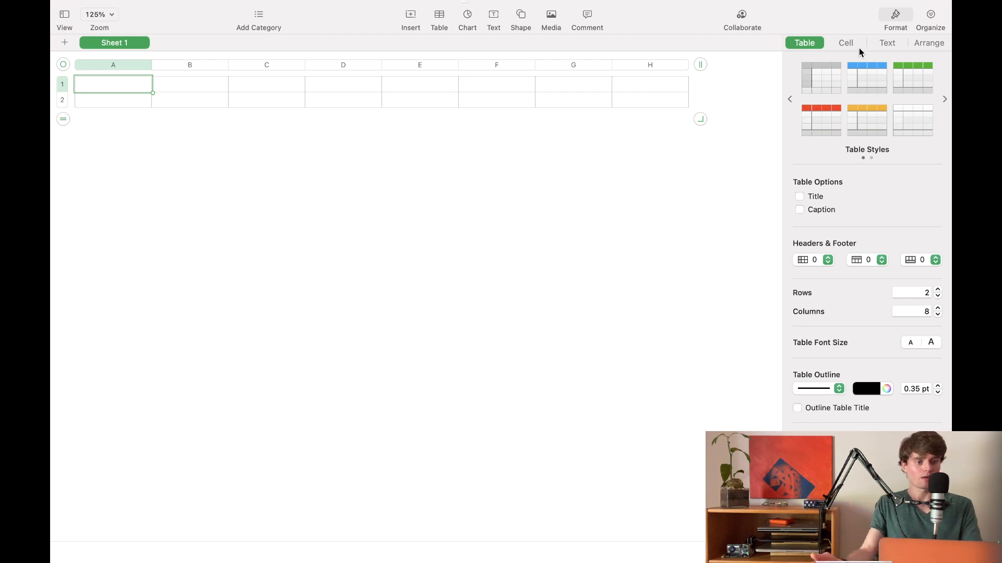
{"action": "left_click", "coordinate": [845, 43]}
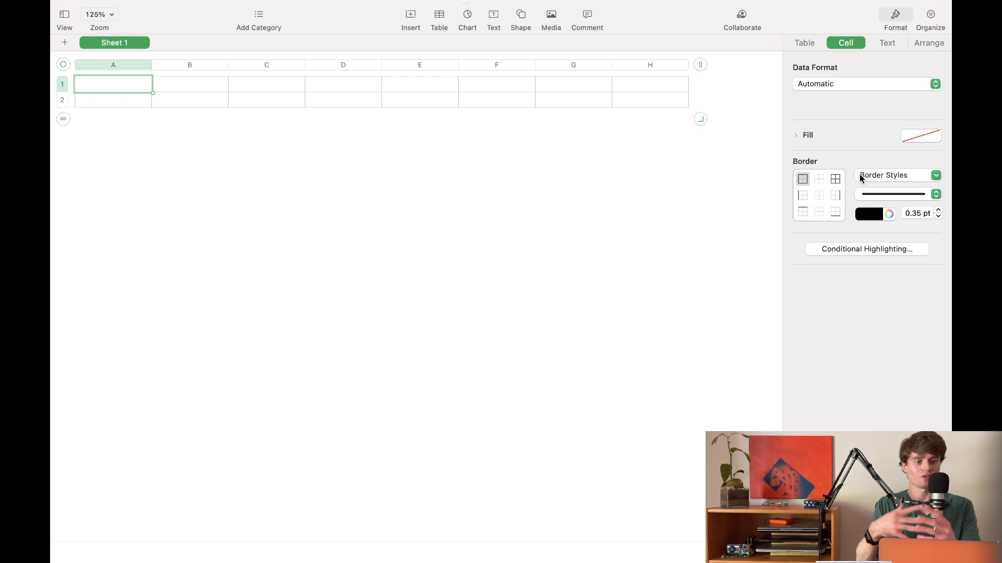
{"action": "mouse_move", "coordinate": [531, 136]}
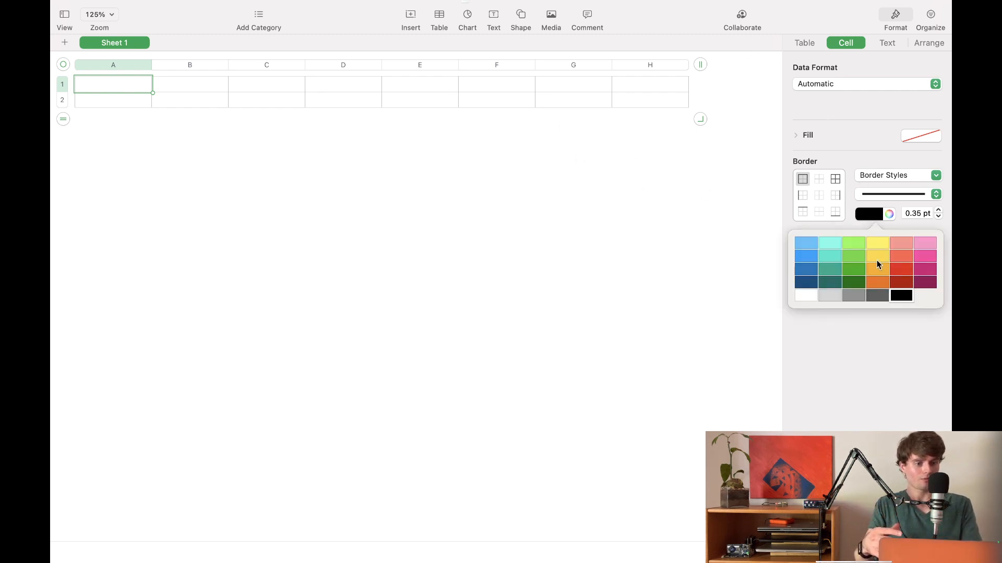
{"action": "left_click", "coordinate": [901, 258]}
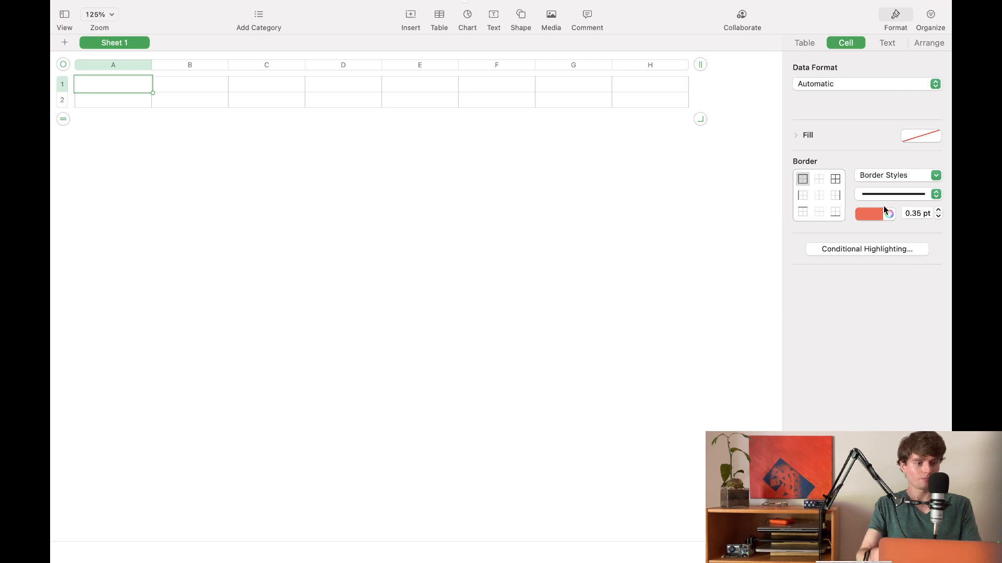
{"action": "left_click", "coordinate": [920, 134]}
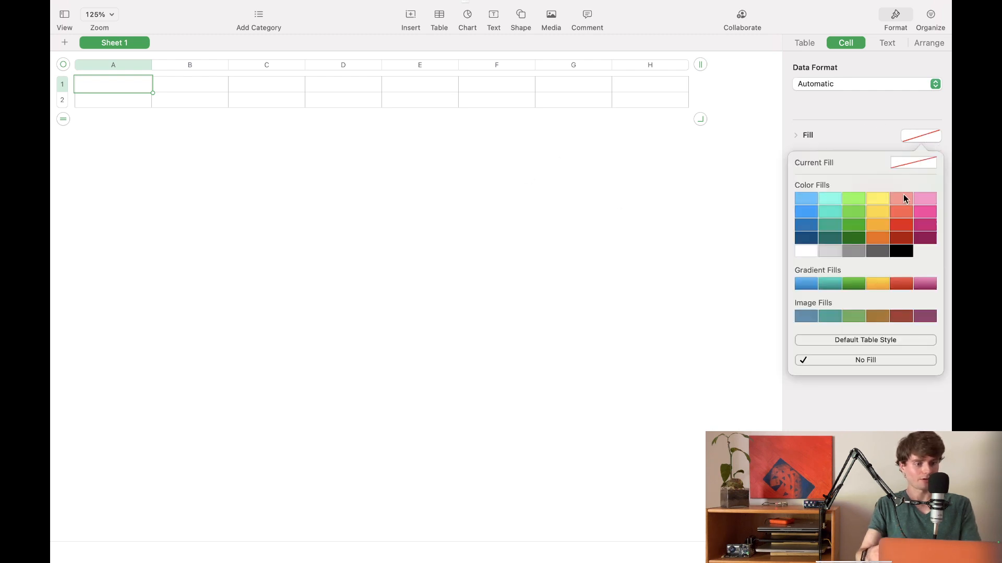
{"action": "left_click", "coordinate": [877, 211]}
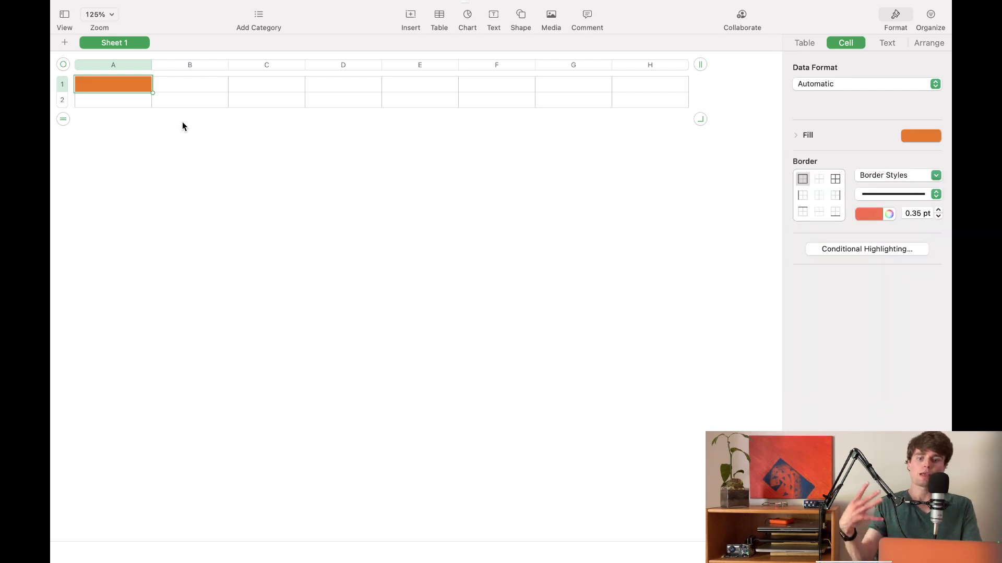
- Fill cell B1 red and cells C1 through F1 green
{"action": "left_click", "coordinate": [188, 84]}
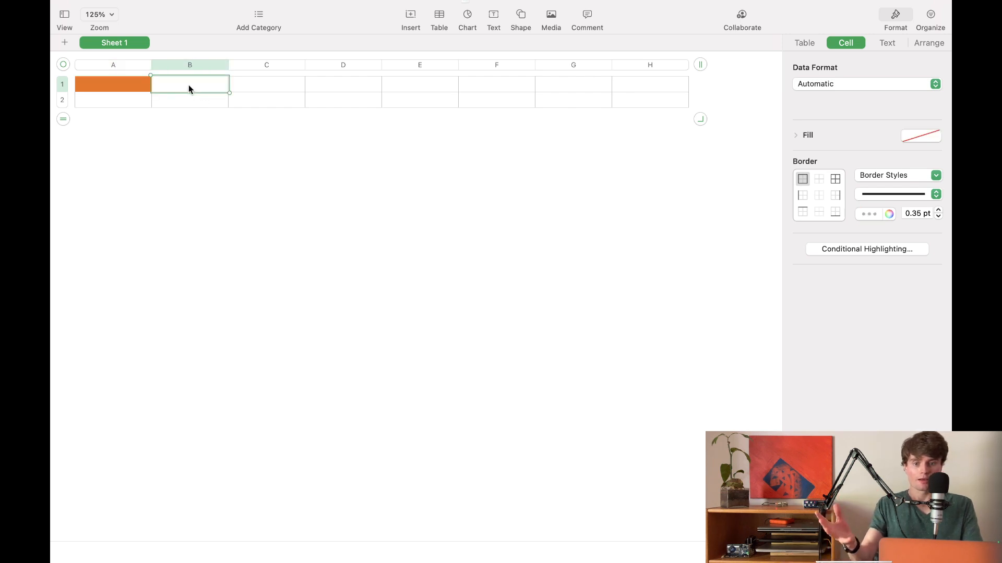
{"action": "left_click", "coordinate": [920, 135]}
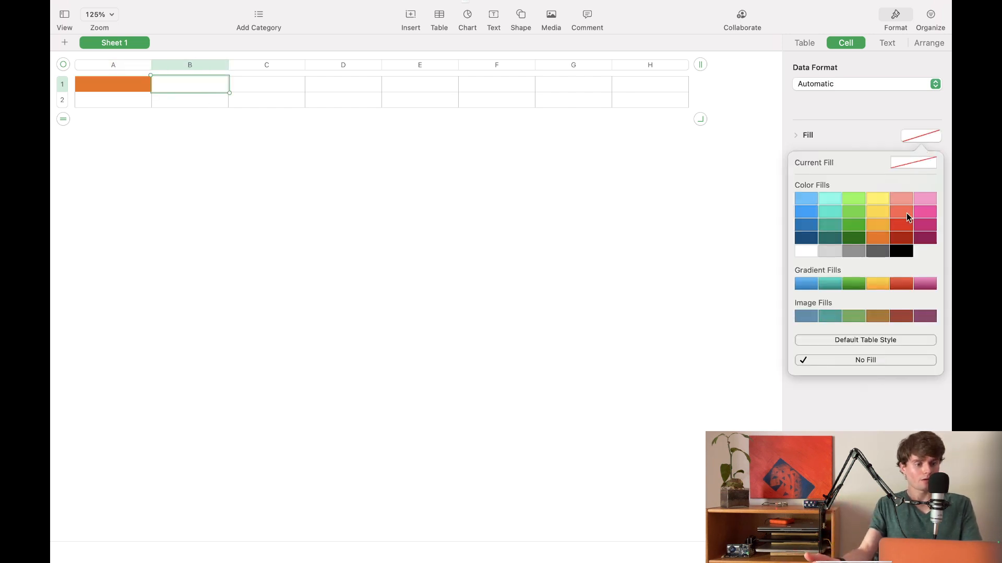
{"action": "left_click", "coordinate": [901, 212]}
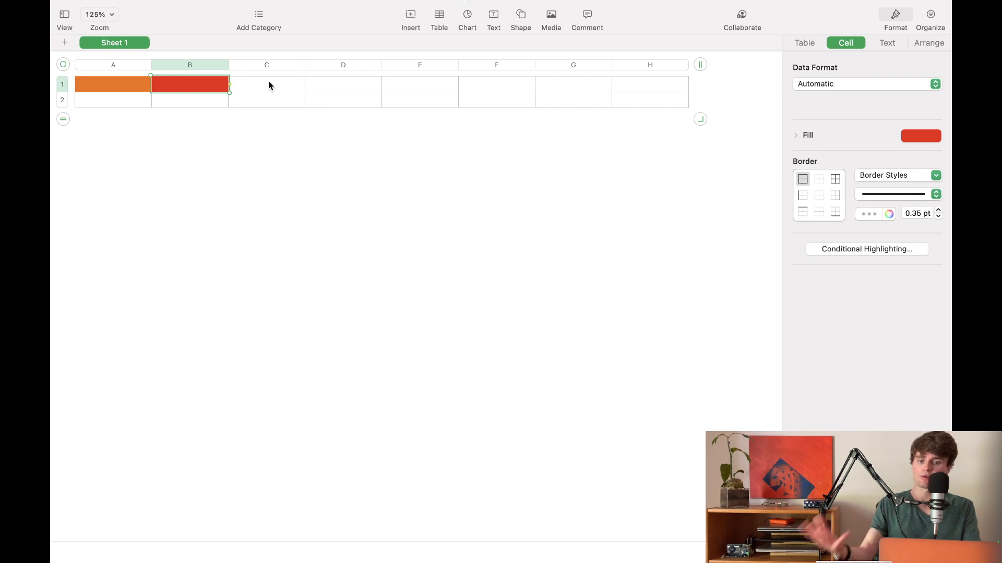
{"action": "left_click", "coordinate": [267, 83]}
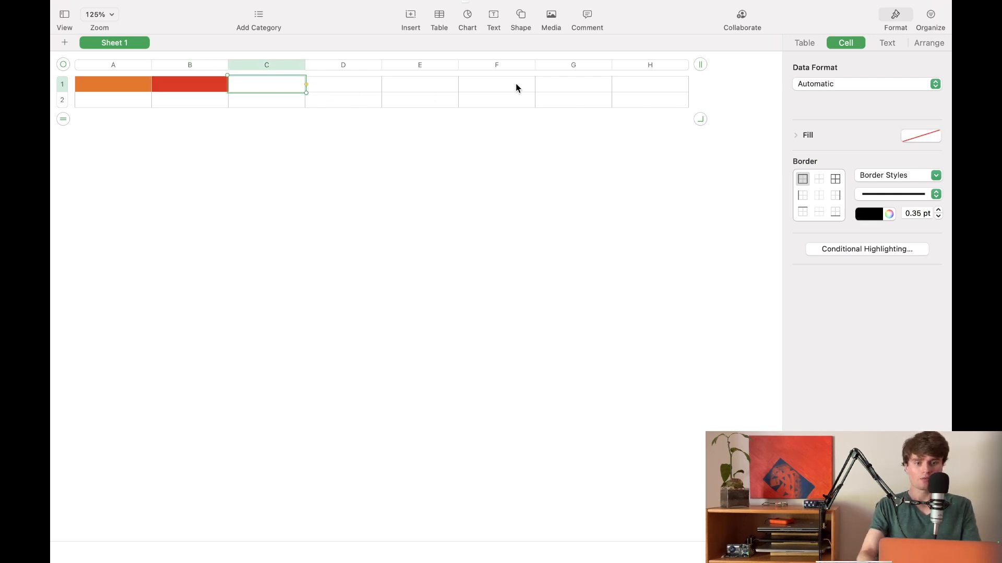
{"action": "left_click", "coordinate": [920, 135]}
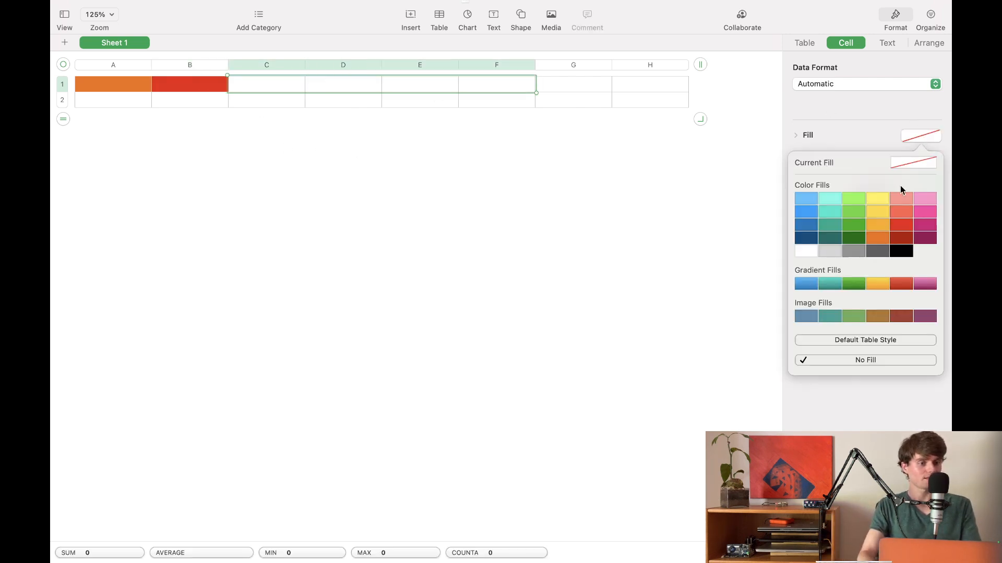
{"action": "left_click", "coordinate": [854, 211]}
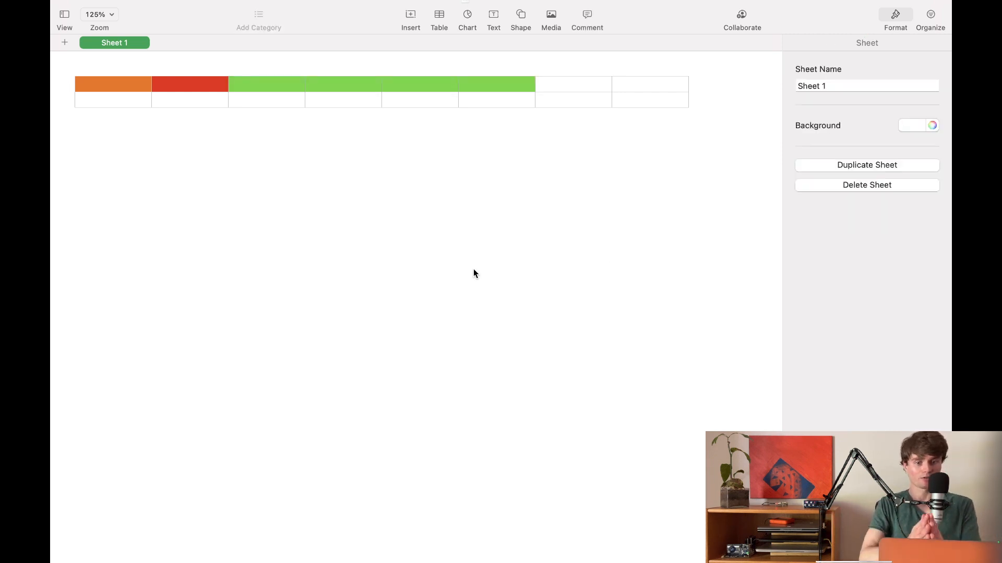
{"action": "mouse_move", "coordinate": [369, 124]}
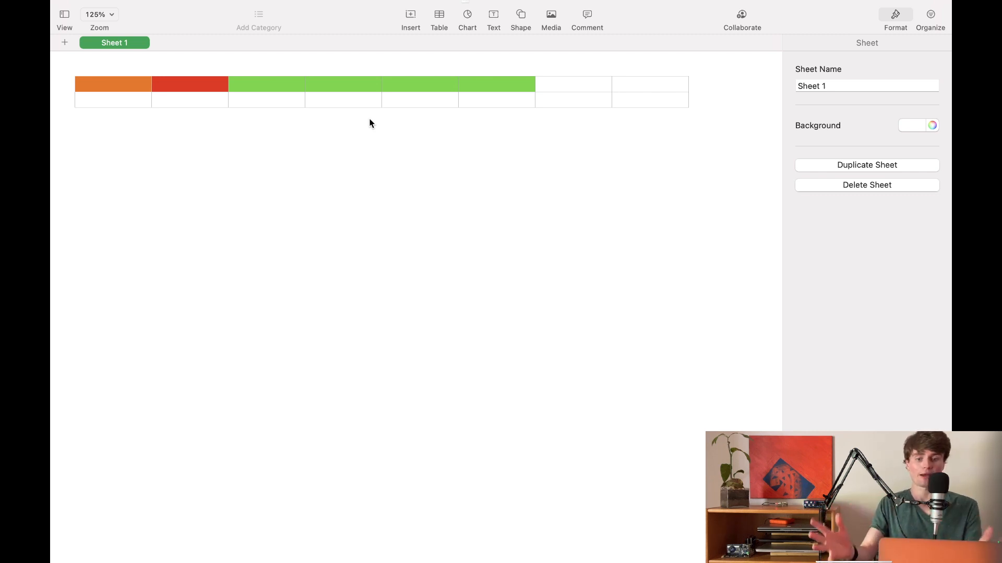
{"action": "mouse_move", "coordinate": [270, 79]}
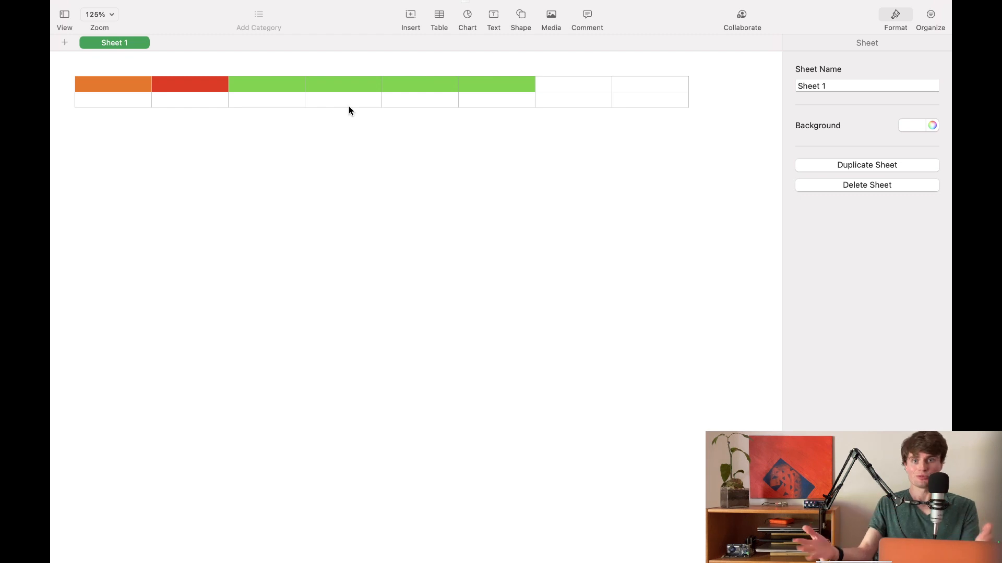
{"action": "mouse_move", "coordinate": [290, 103]}
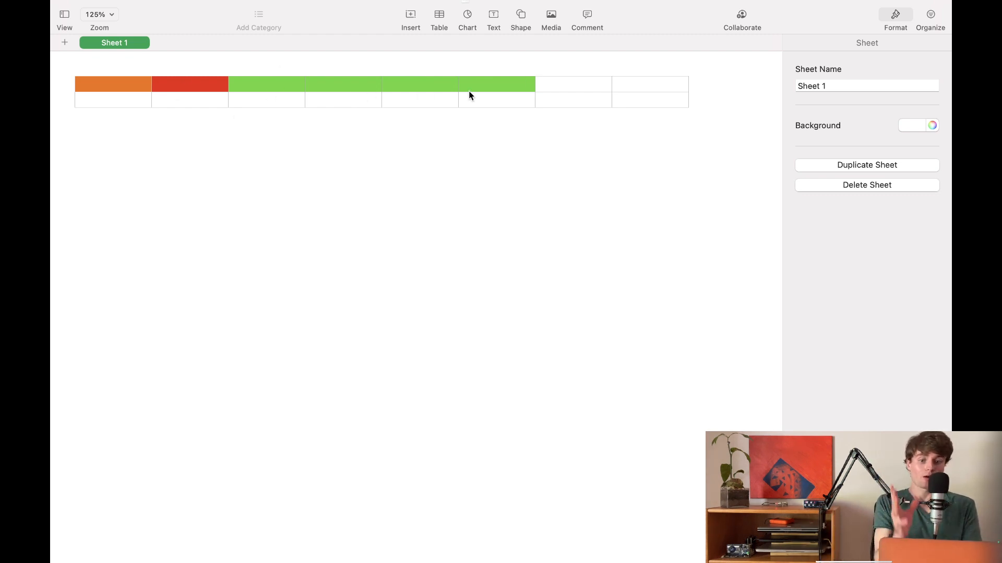
- Apply black fill to the A2:D2 byte row under the coloured cells
{"action": "left_click", "coordinate": [113, 99]}
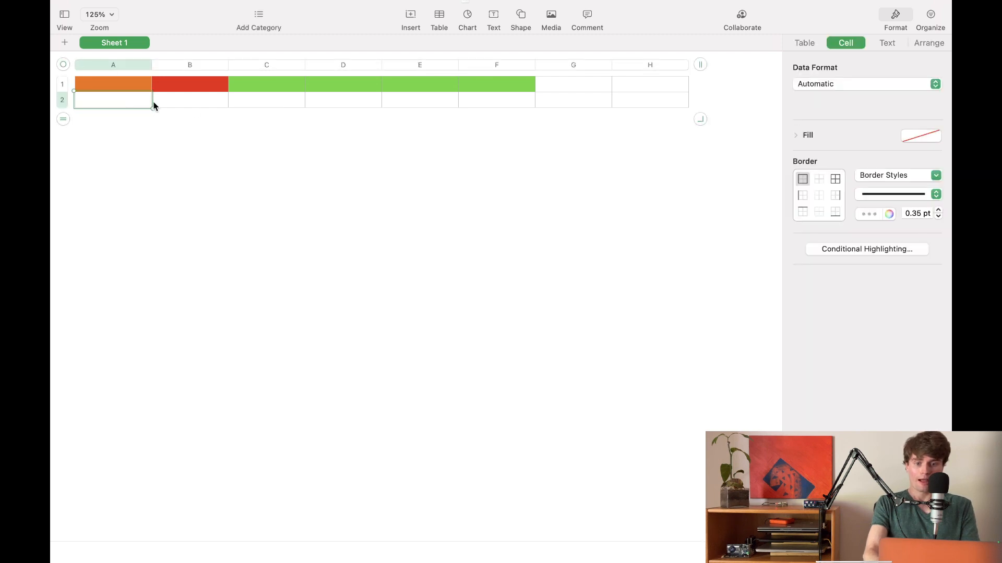
{"action": "left_click", "coordinate": [920, 135]}
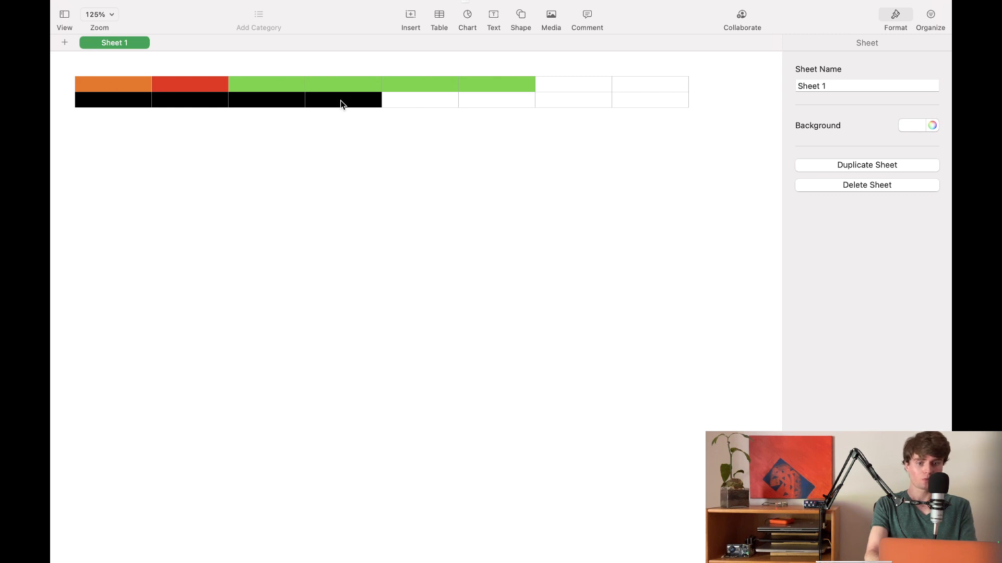
{"action": "mouse_move", "coordinate": [643, 101]}
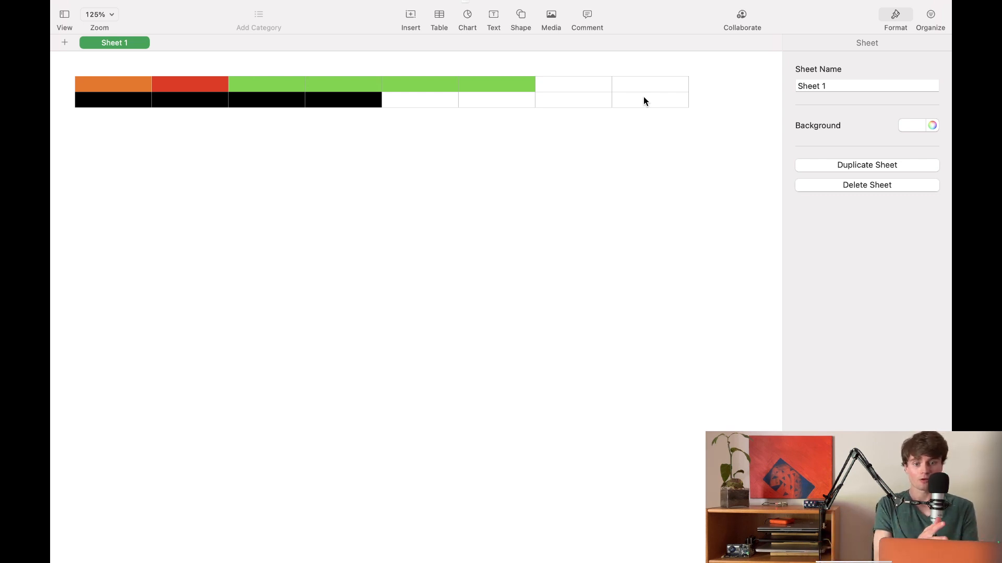
- Shift the green int cells from C1:F1 to E1:H1, leaving C1 and D1 empty
{"action": "left_click", "coordinate": [267, 83]}
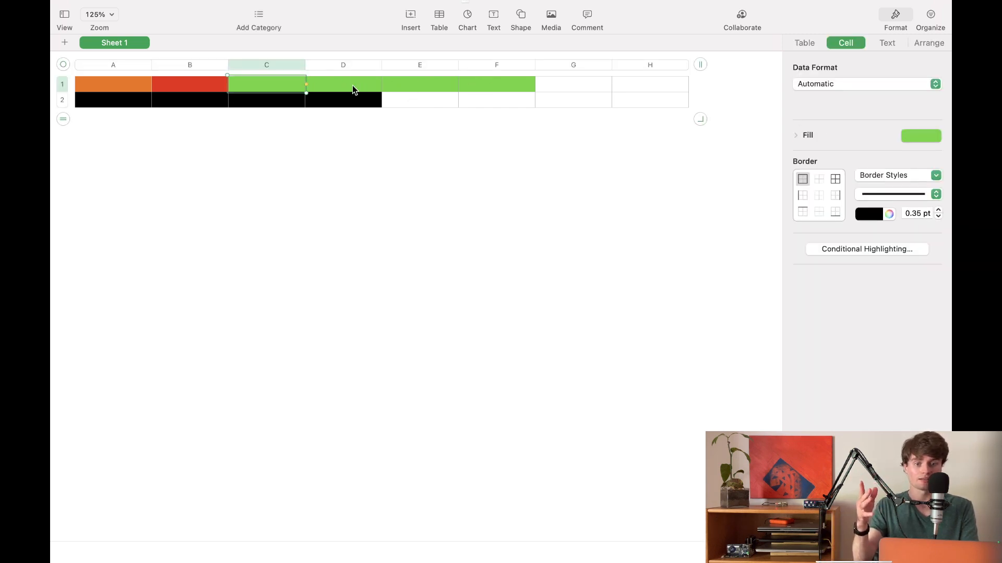
{"action": "mouse_move", "coordinate": [386, 128]}
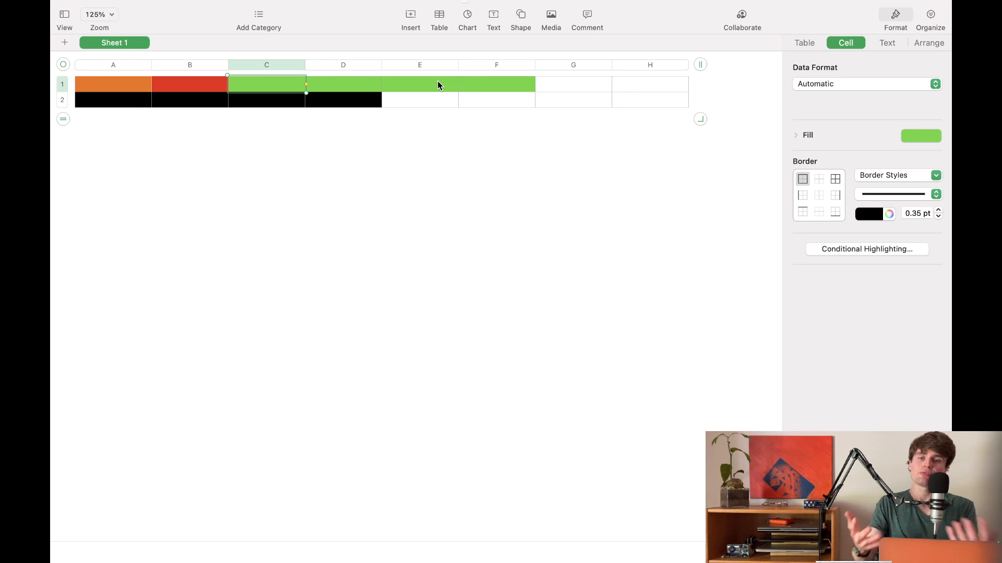
{"action": "mouse_move", "coordinate": [491, 90]}
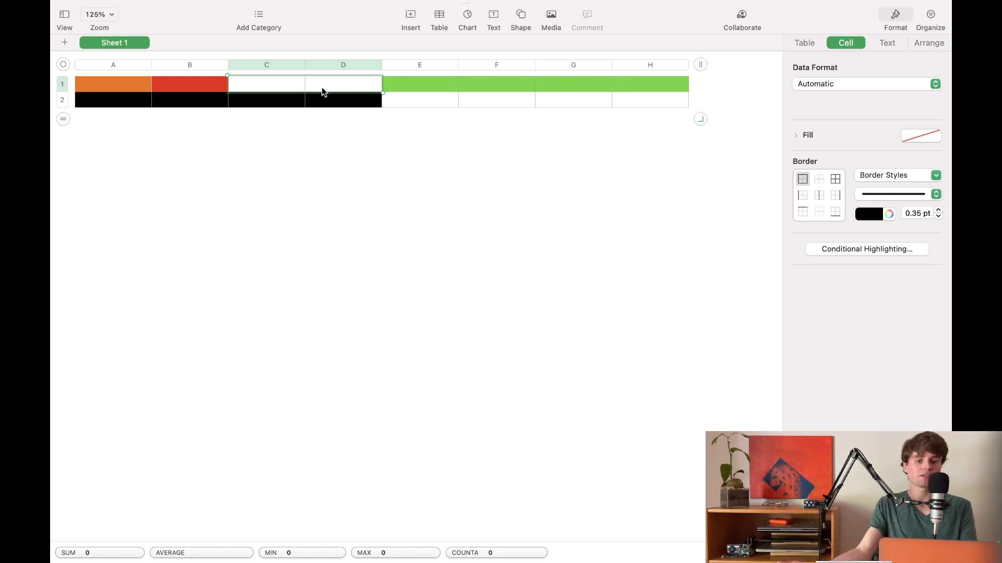
{"action": "left_click", "coordinate": [419, 83]}
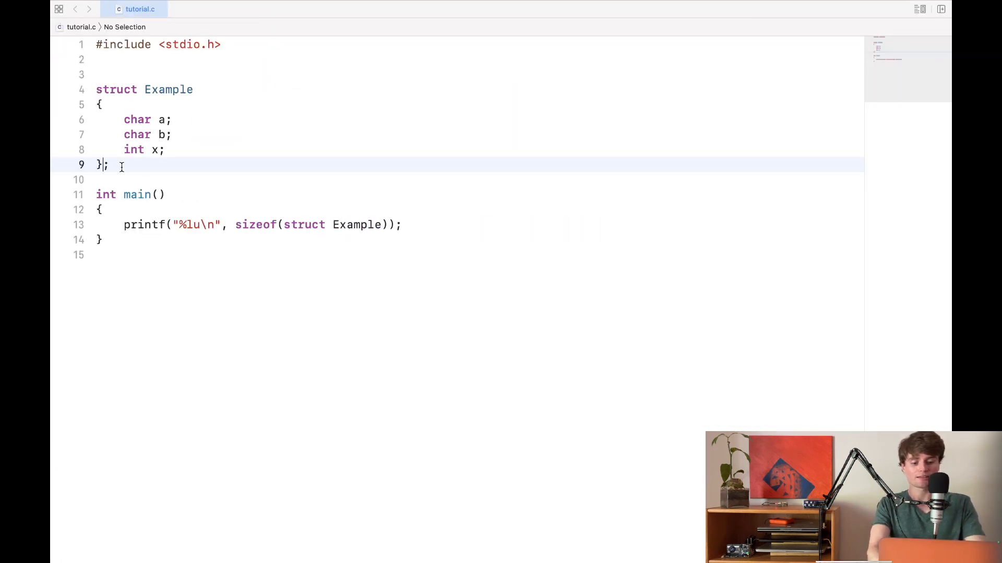
- Add __attribute__((packed)) after struct Example's closing brace in tutorial.c
{"action": "type", "text": "__attribute__"}
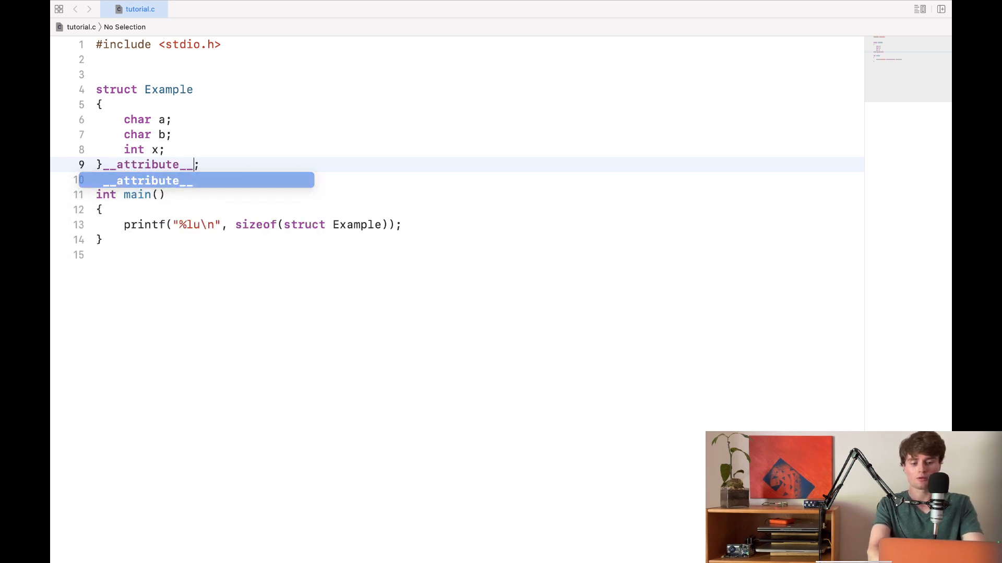
{"action": "type", "text": "((pac"}
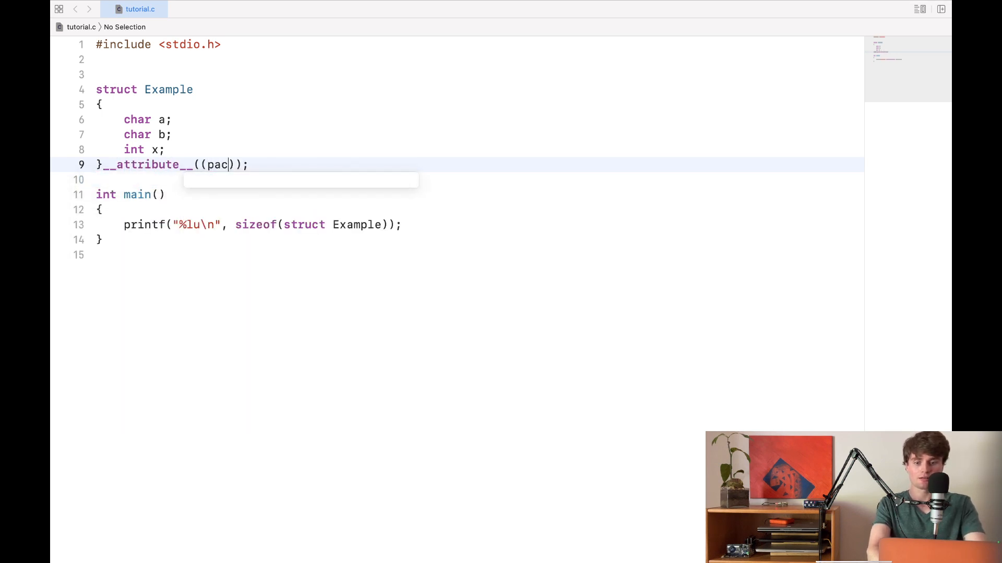
{"action": "type", "text": "ked"}
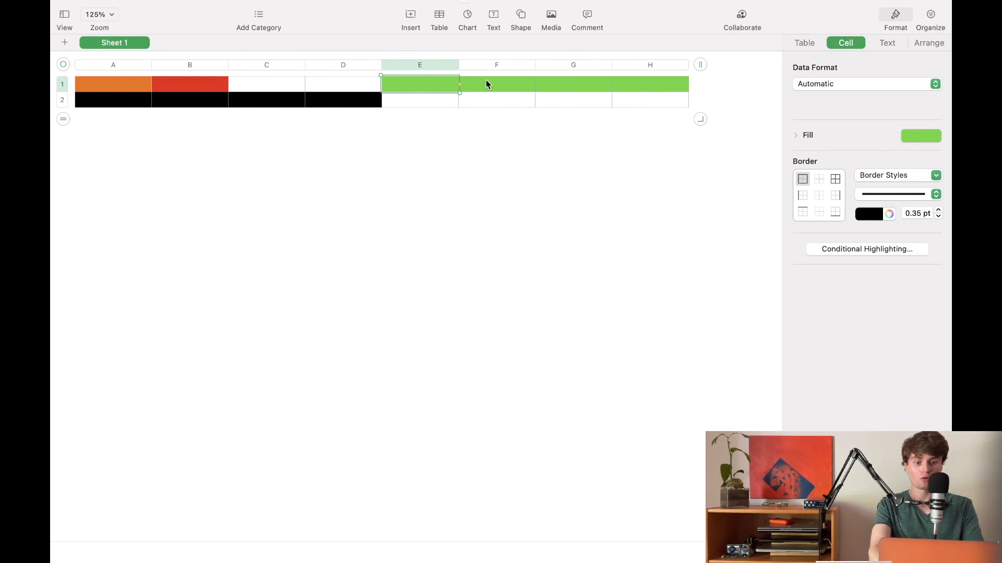
- Drag the green cells from E1:H1 back to C1:F1, right after the red cell
{"action": "left_click_drag", "start_coordinate": [419, 84], "coordinate": [649, 84]}
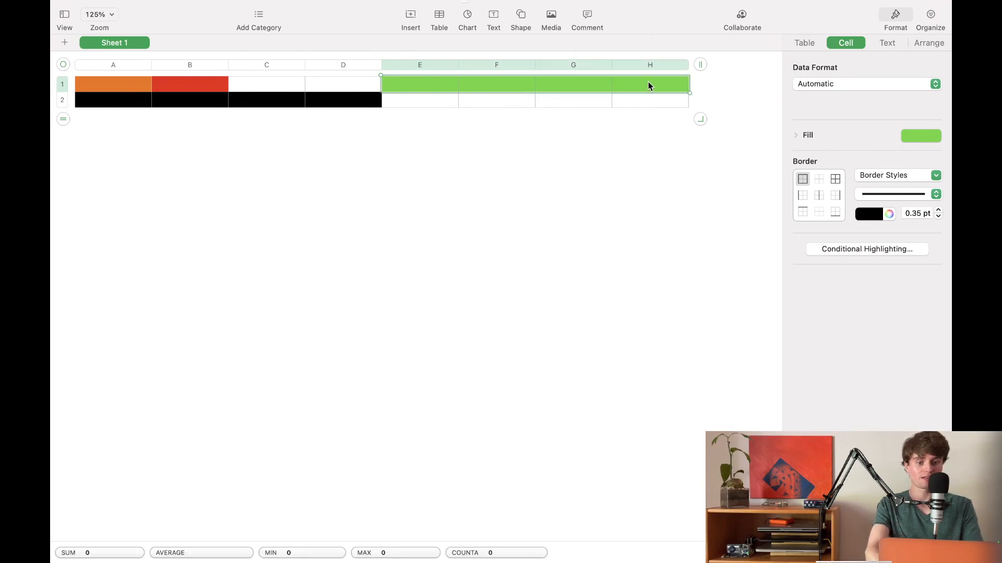
{"action": "left_click", "coordinate": [266, 85]}
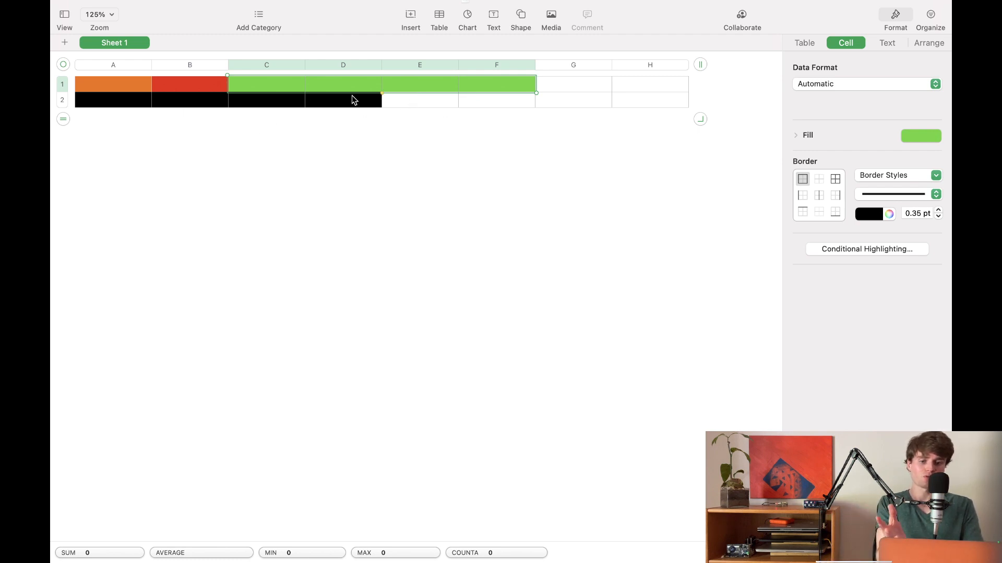
{"action": "mouse_move", "coordinate": [441, 93]}
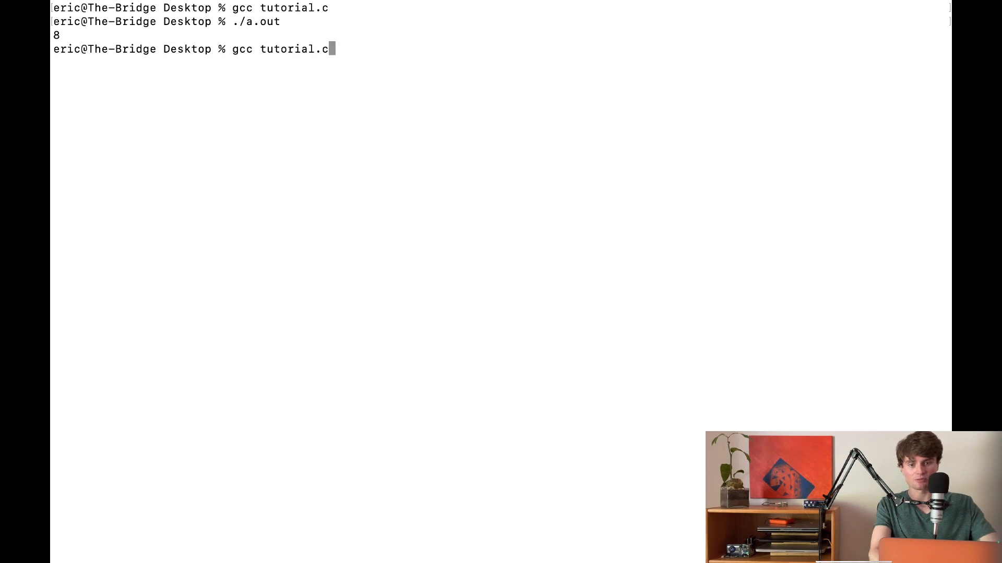
- Run gcc tutorial.c again in Terminal
{"action": "key", "text": "Enter"}
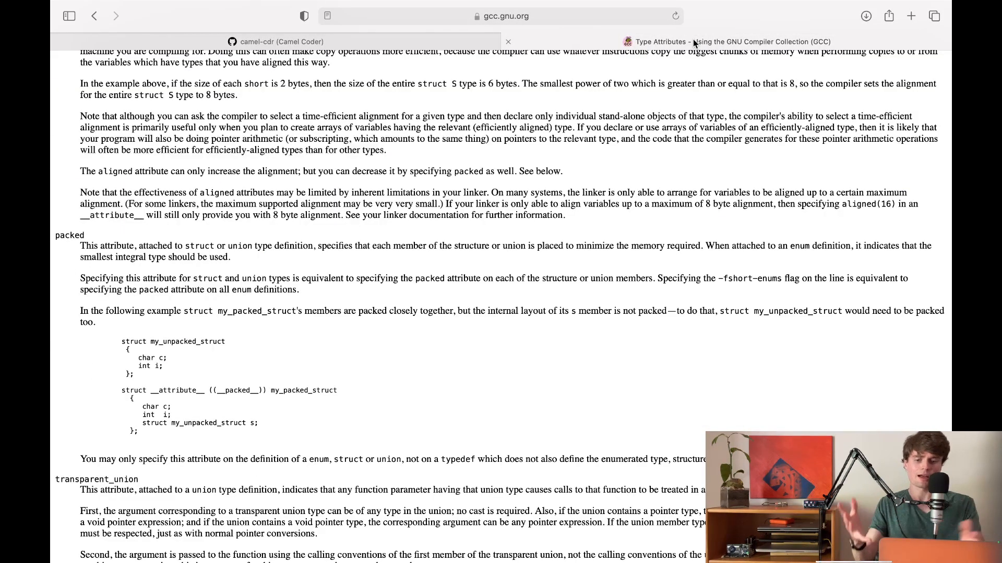
{"action": "mouse_move", "coordinate": [490, 165]}
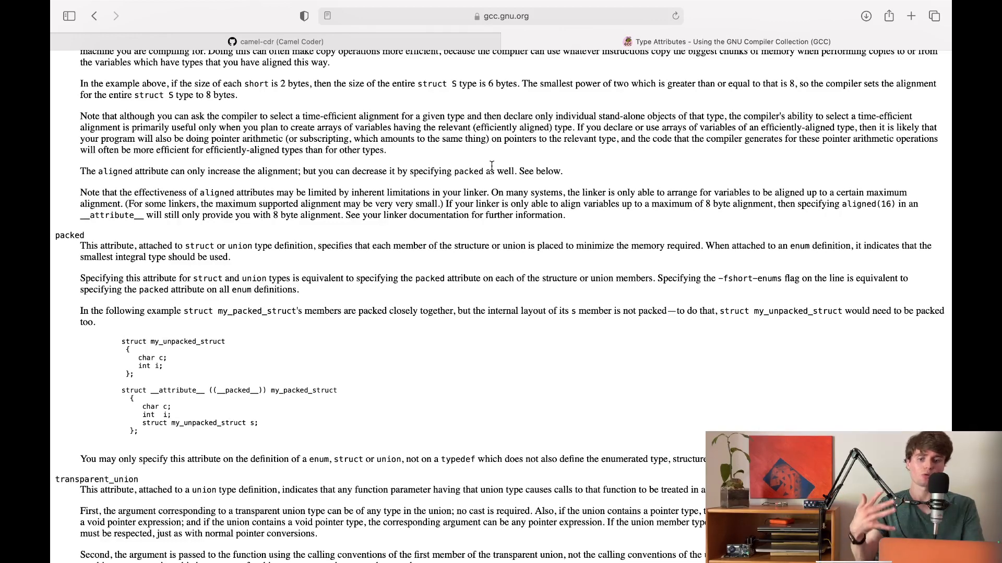
- Scroll the GCC Type Attributes page to the aligned notes preceding the packed entry
{"action": "scroll", "scroll_direction": "up", "scroll_amount": 3}
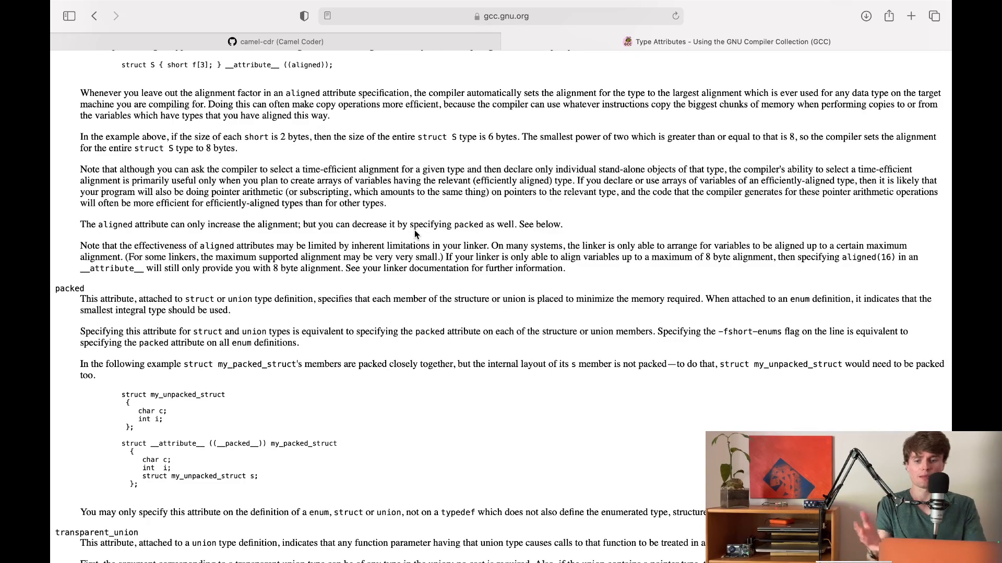
{"action": "scroll", "scroll_direction": "up", "scroll_amount": 3}
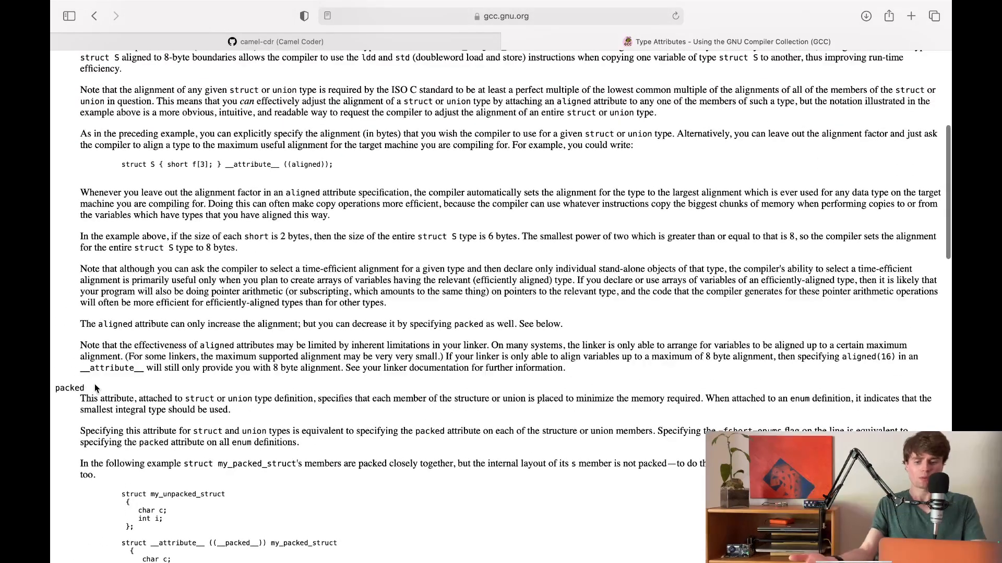